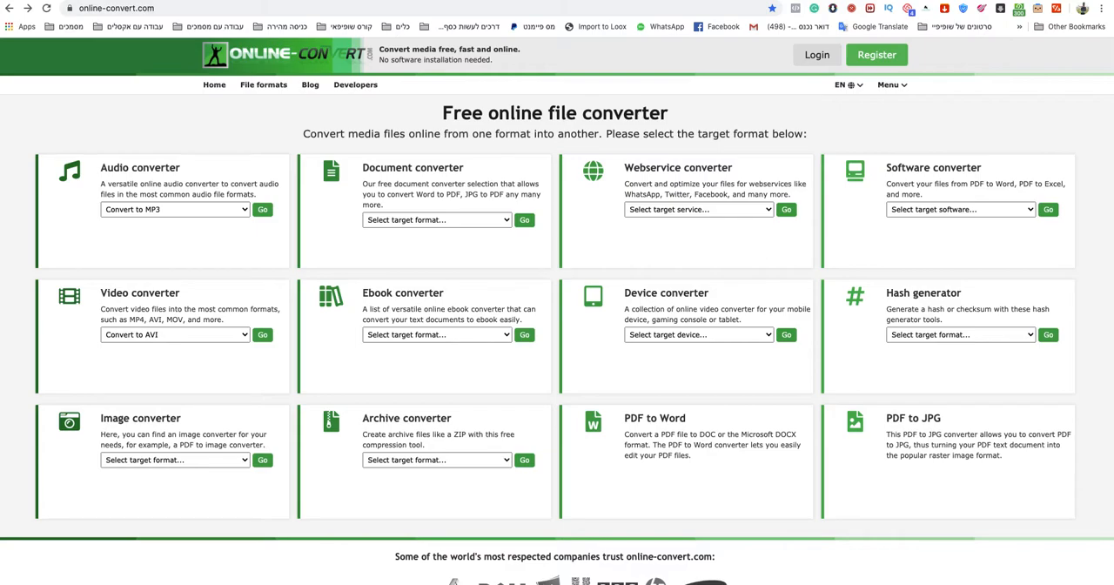
{"action": "mouse_move", "coordinate": [165, 117]}
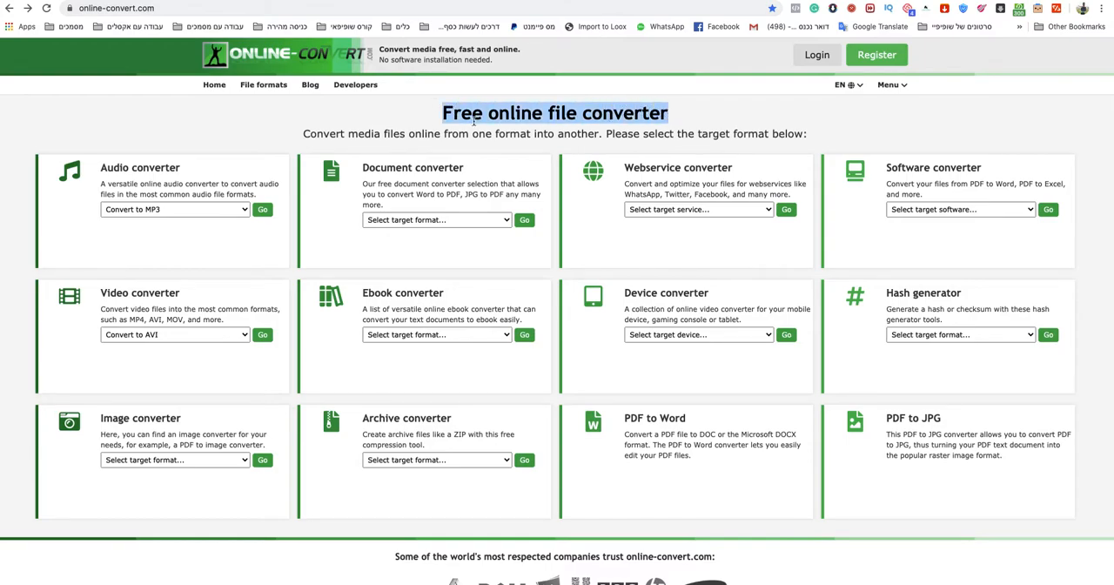
{"action": "mouse_move", "coordinate": [244, 117]}
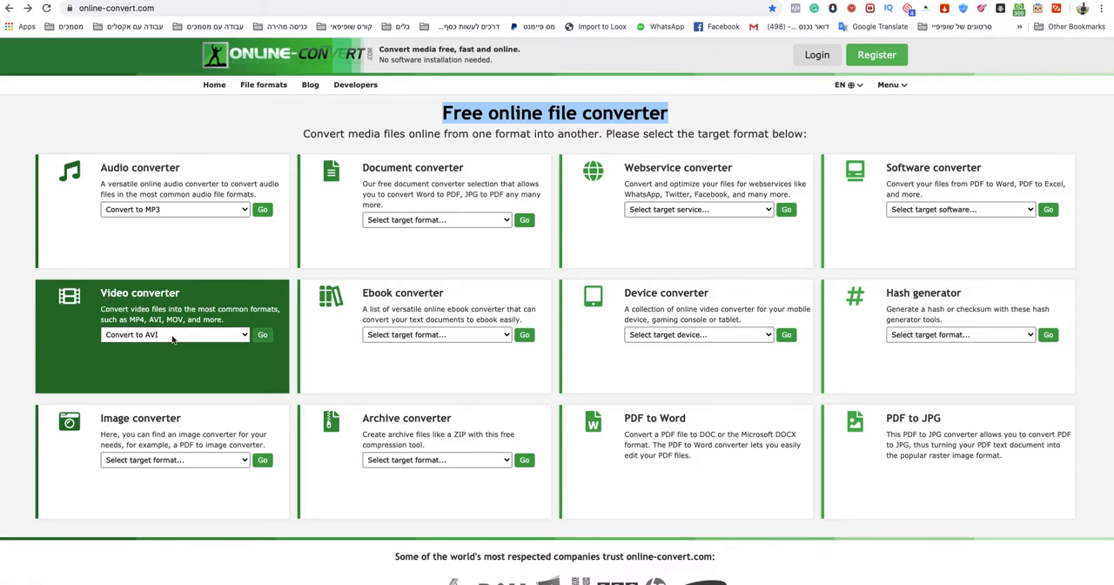
- Choose MOV as the video converter's target format and open its conversion page
{"action": "left_click", "coordinate": [174, 334]}
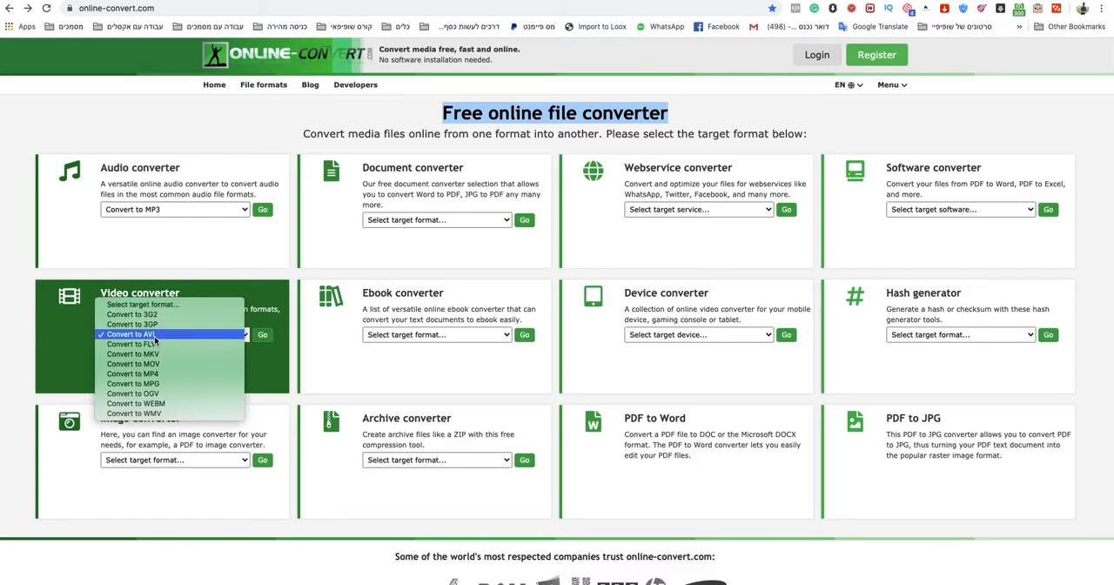
{"action": "mouse_move", "coordinate": [133, 363]}
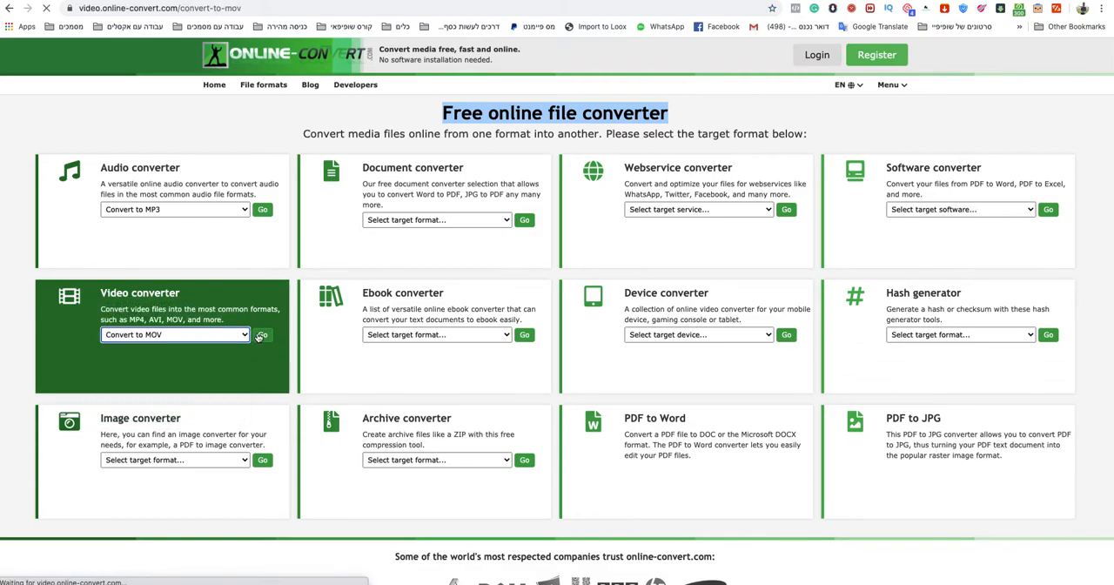
{"action": "left_click", "coordinate": [262, 335]}
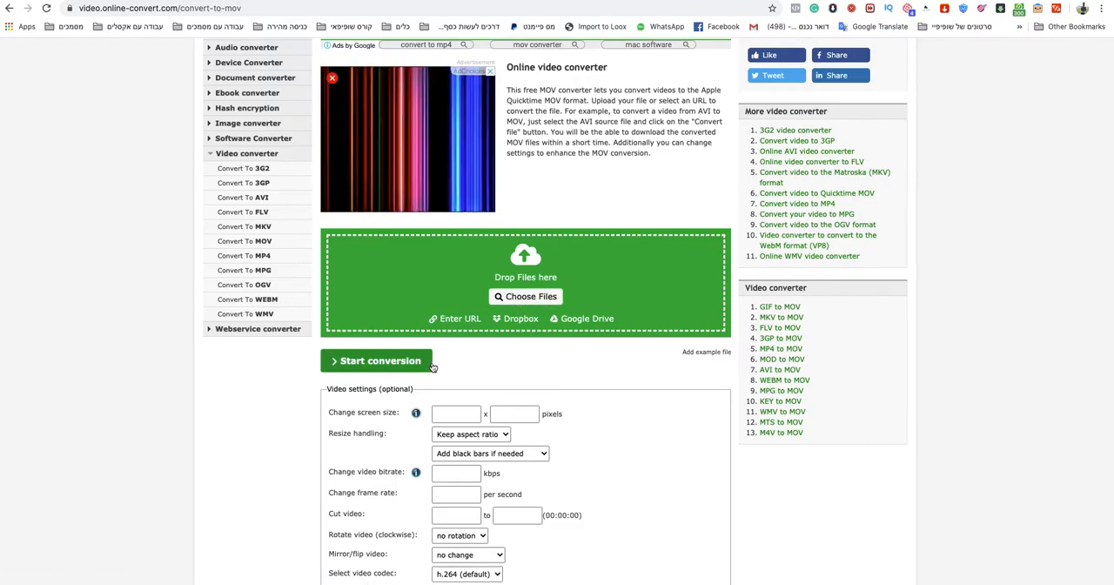
- Upload 'mkv file.mkv' and convert it to MOV, producing a 755.01 kB 'mkv file.mov'
{"action": "left_click", "coordinate": [525, 296]}
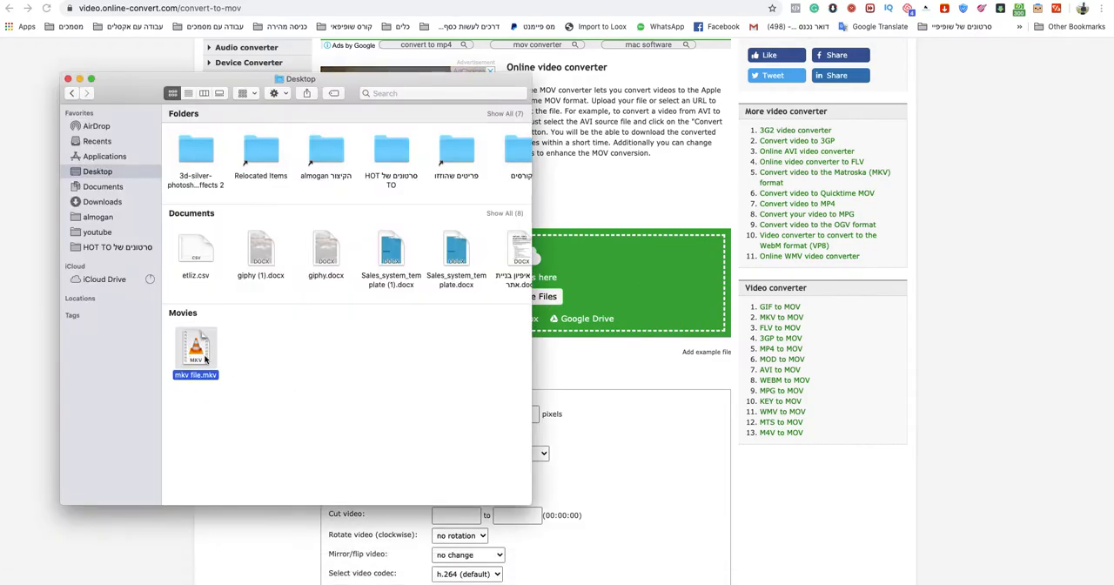
{"action": "left_click_drag", "start_coordinate": [196, 347], "coordinate": [581, 280]}
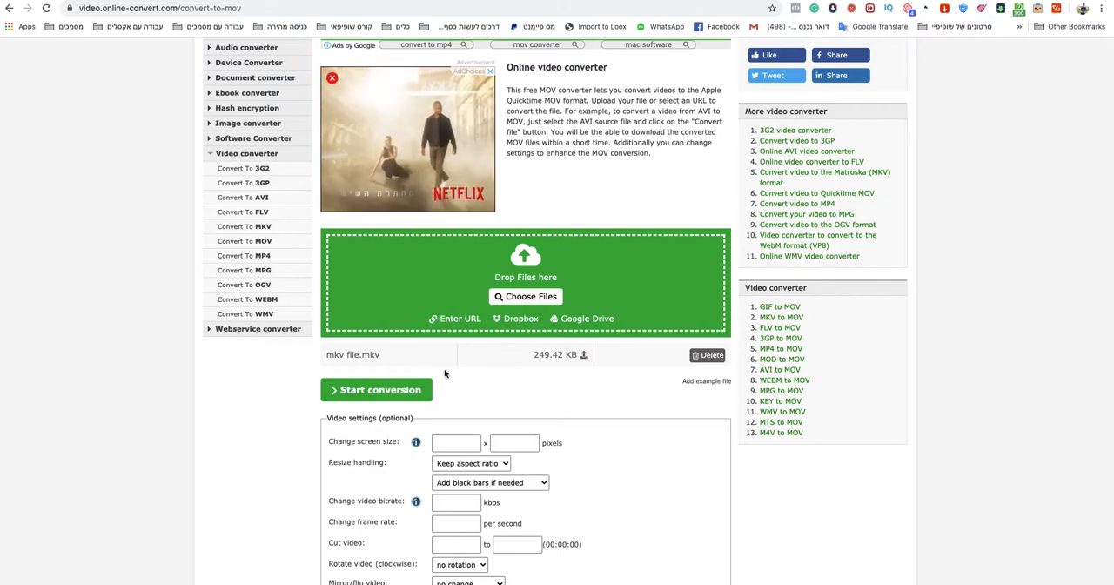
{"action": "left_click", "coordinate": [376, 389]}
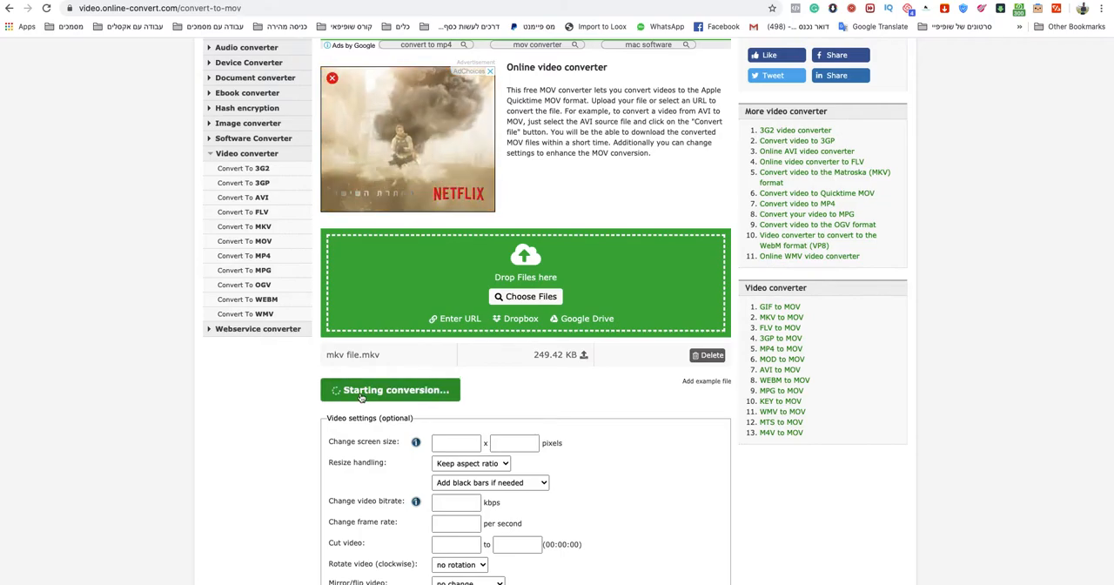
{"action": "left_click", "coordinate": [390, 389]}
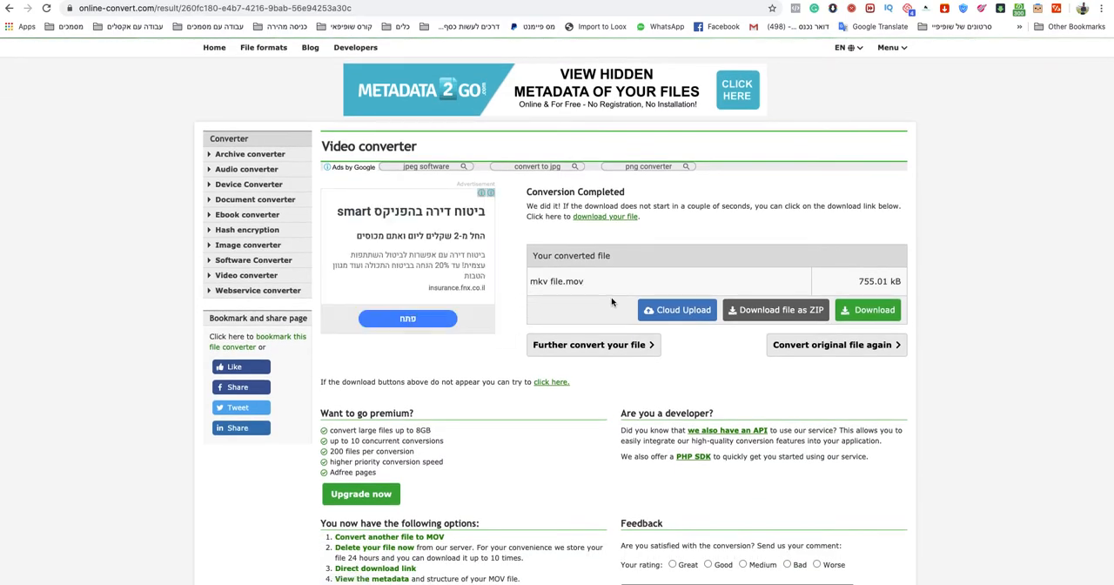
- Download the converted video and save it to the Desktop as 123123.mov
{"action": "left_click", "coordinate": [866, 310]}
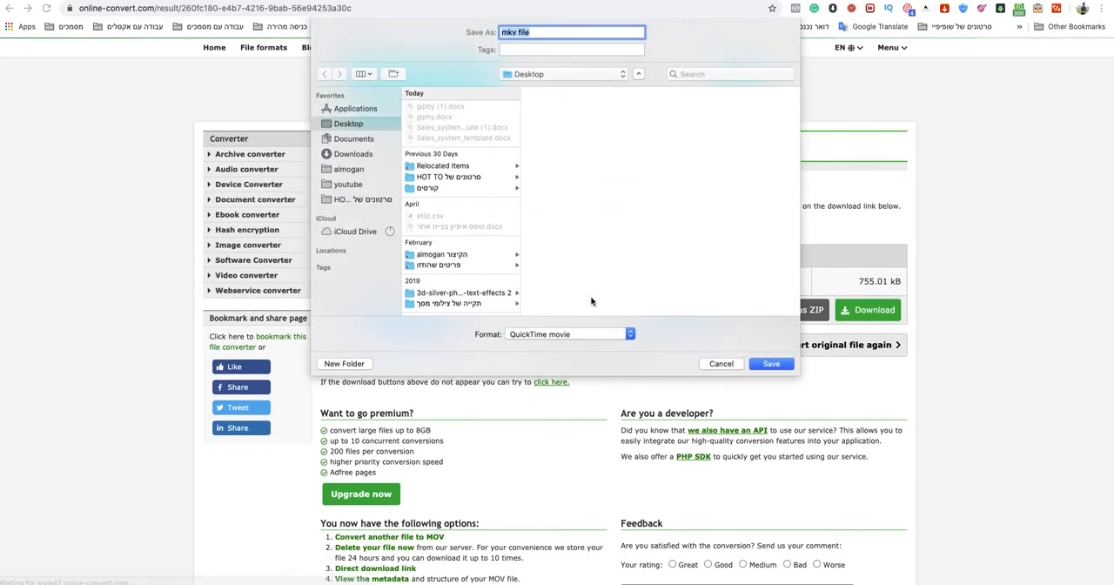
{"action": "type", "text": "123123"}
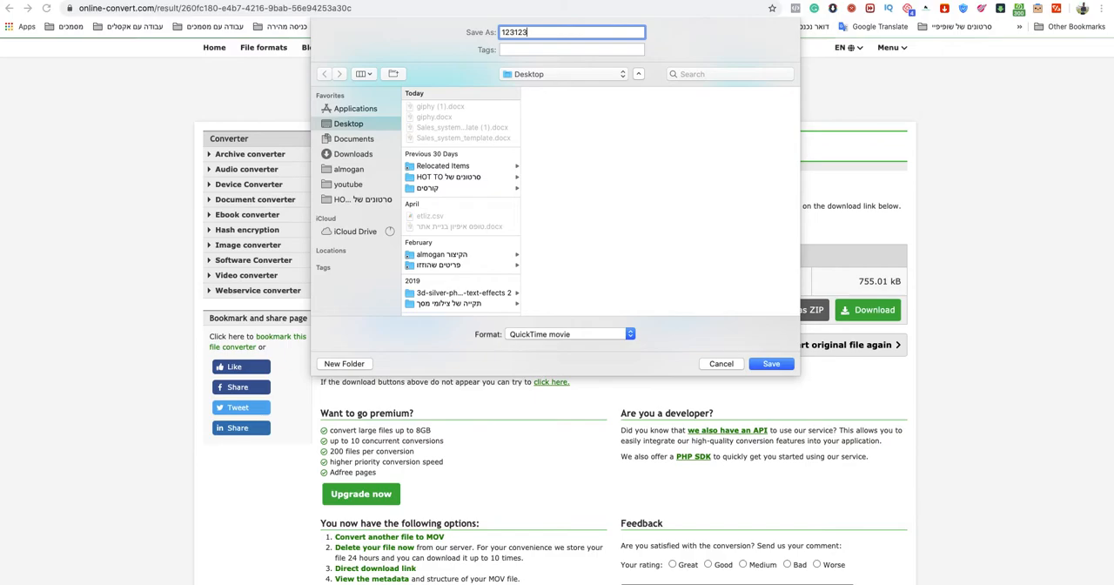
{"action": "left_click", "coordinate": [770, 363]}
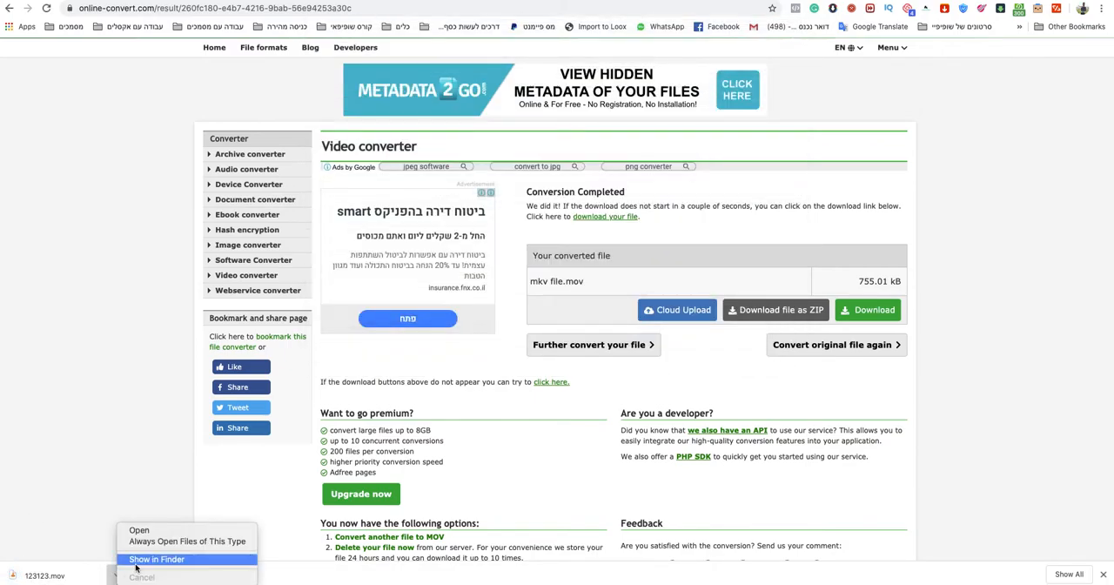
- Reveal 123123.mov in Finder and show its file info
{"action": "left_click", "coordinate": [156, 559]}
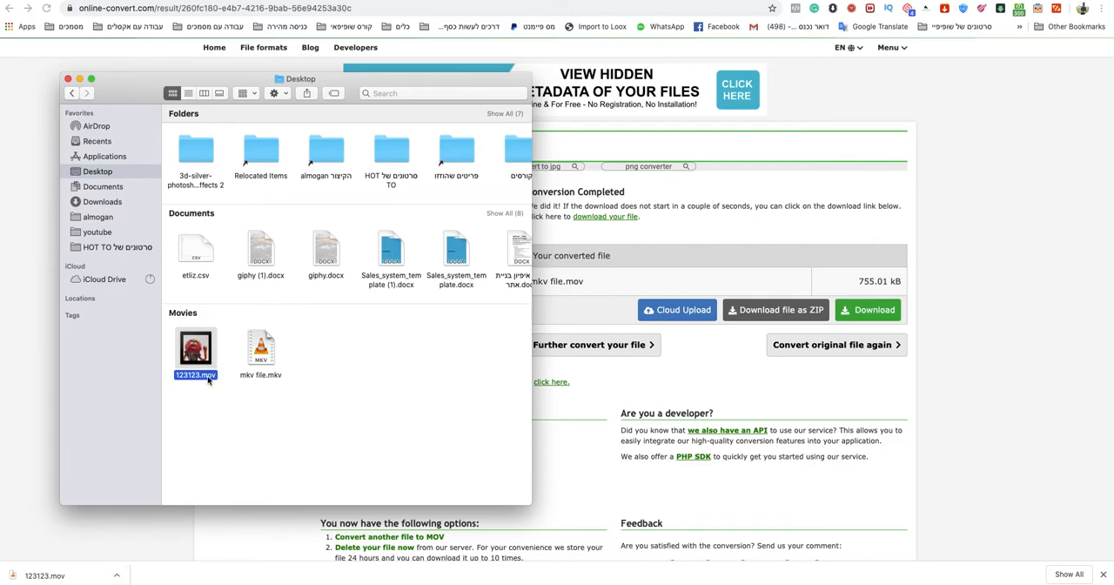
{"action": "key", "text": "cmd+i"}
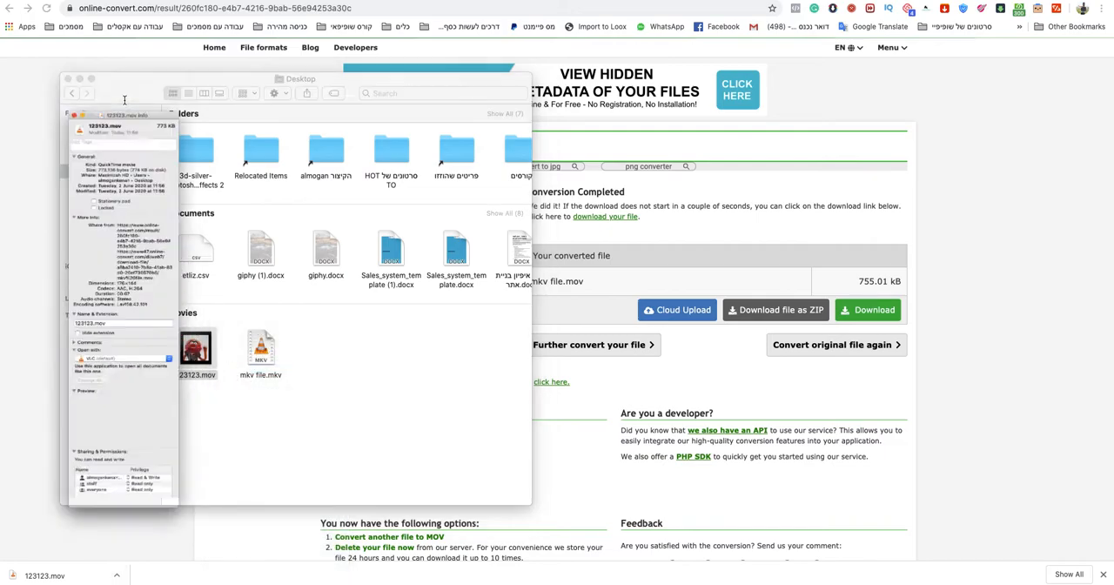